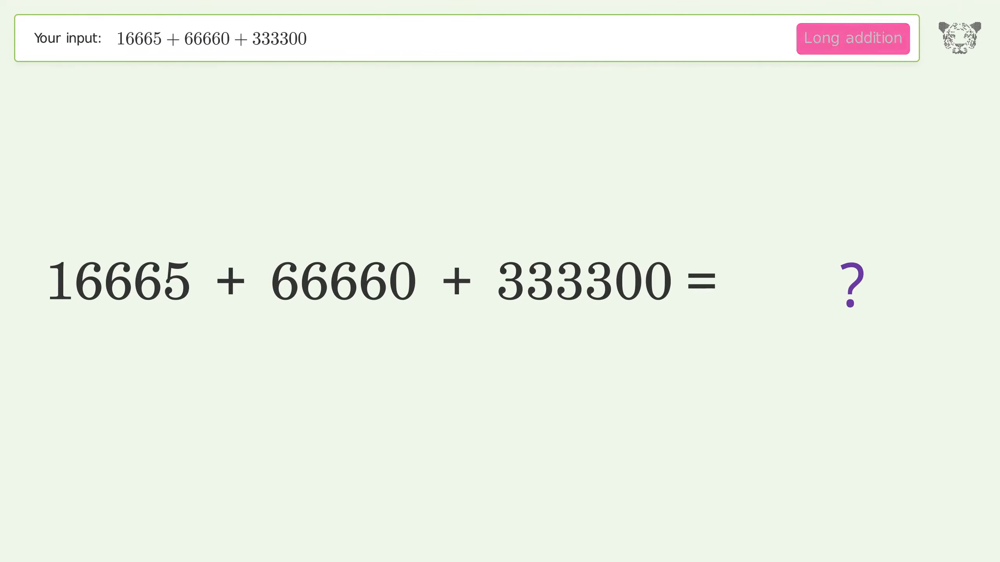
Run long addition on 16665 + 66660 + 333300 to get 416,625.
{"action": "left_click", "coordinate": [852, 38]}
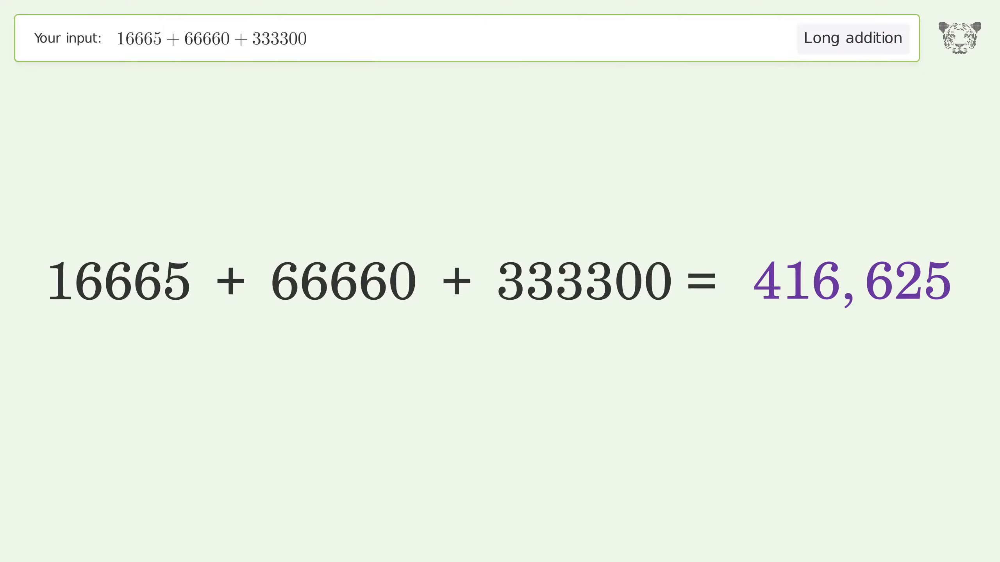